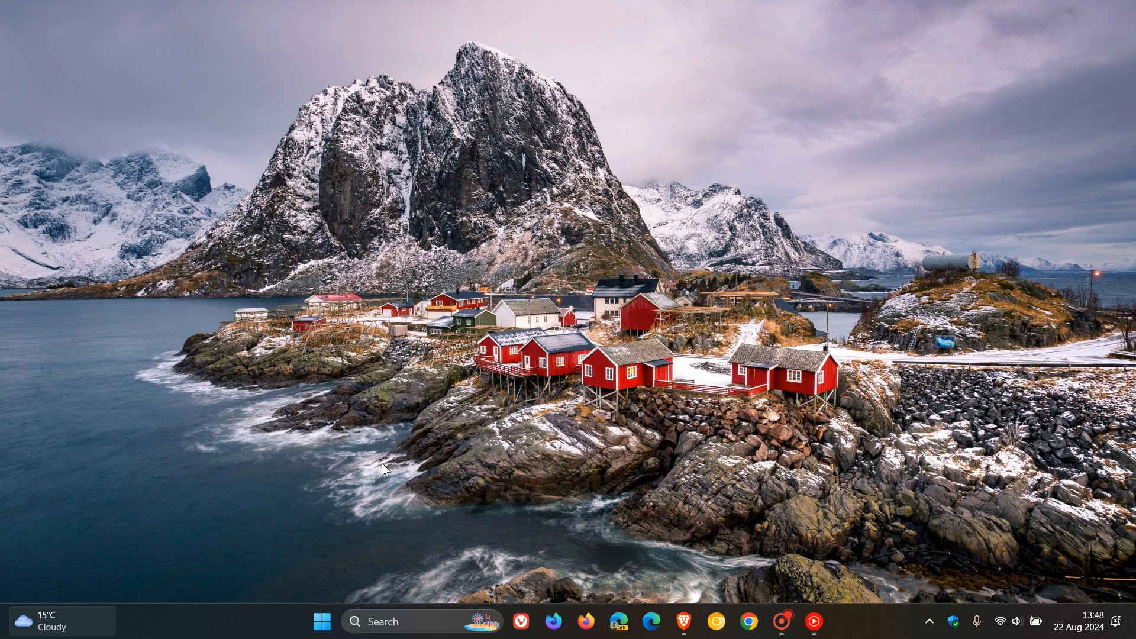
- Open the Start menu showing pinned apps like Control Panel
{"action": "left_click", "coordinate": [321, 621]}
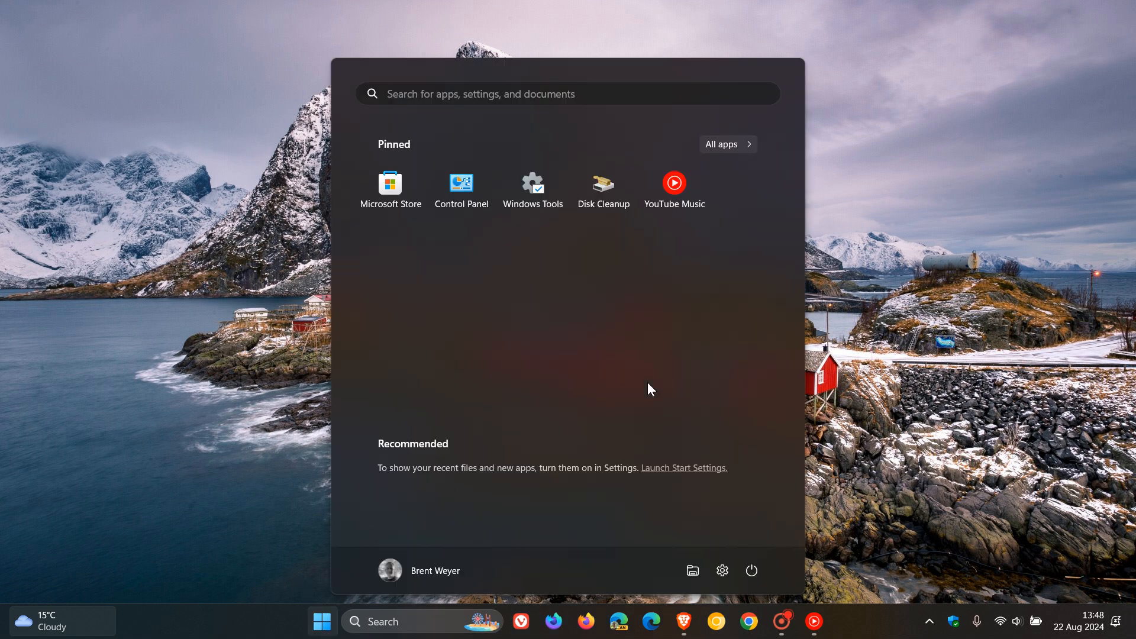
- Launch Control Panel from the pinned apps to view All Control Panel Items
{"action": "left_click", "coordinate": [461, 182]}
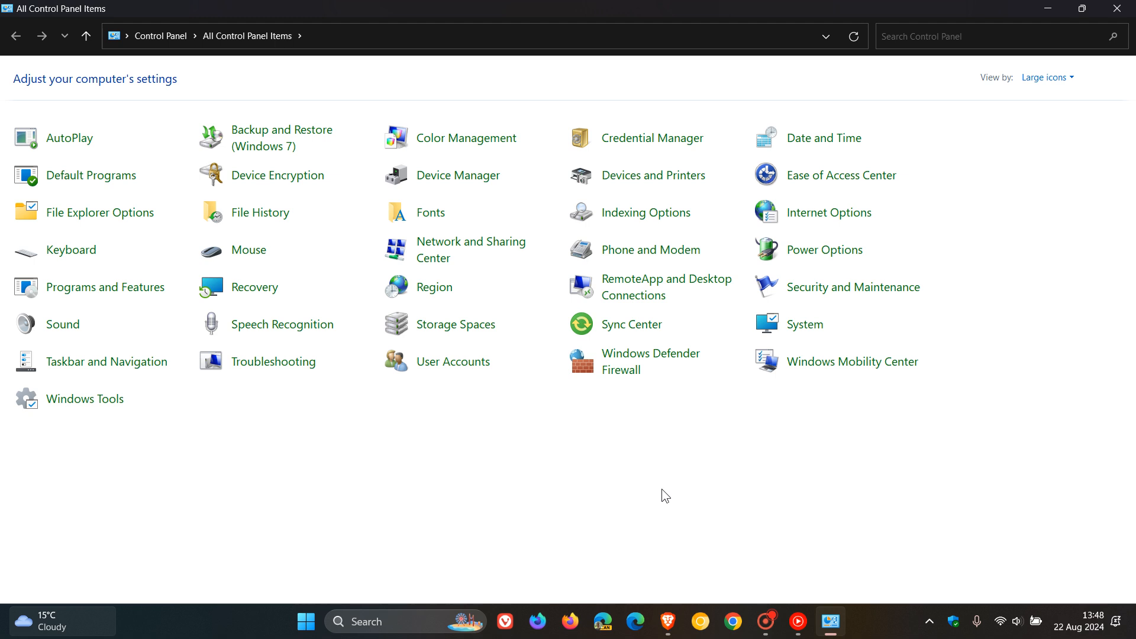
{"action": "mouse_move", "coordinate": [793, 459]}
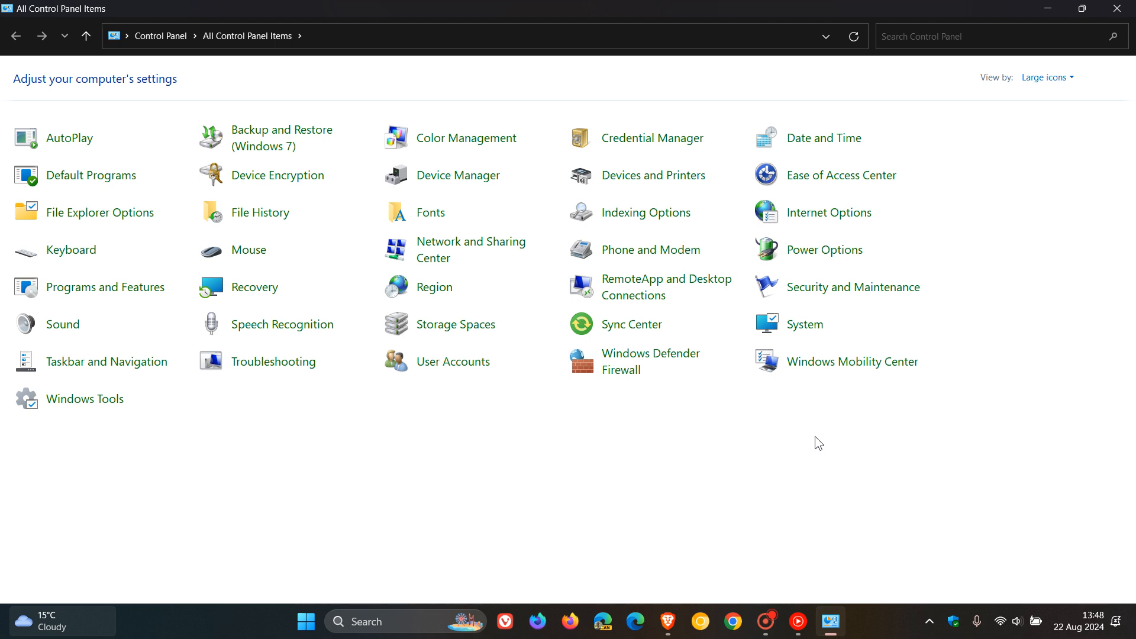
{"action": "mouse_move", "coordinate": [727, 463]}
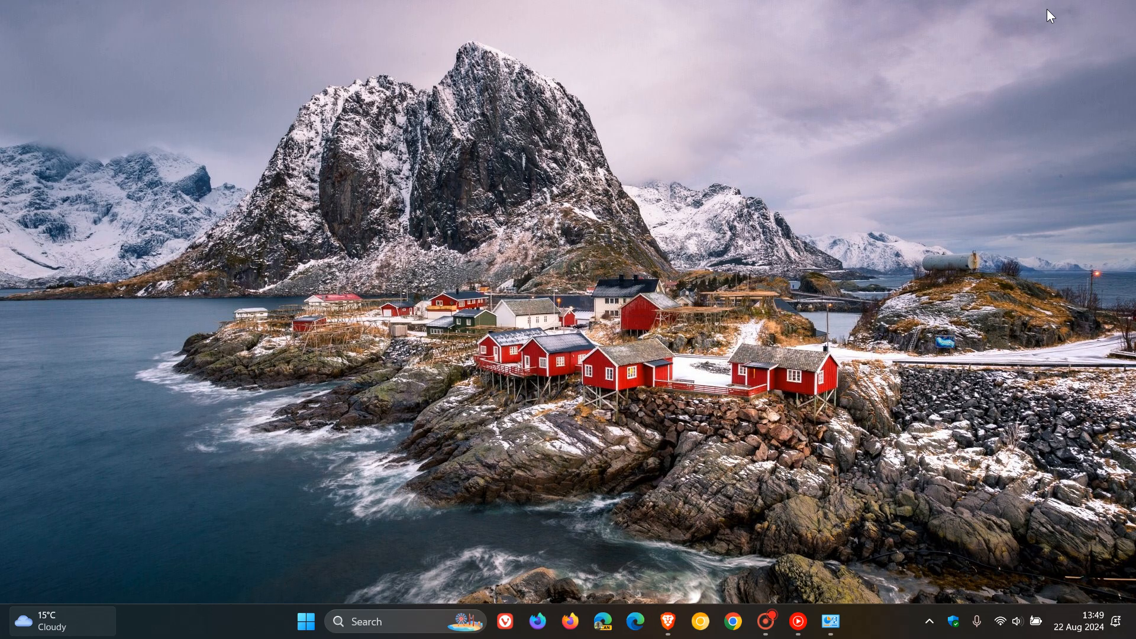
- Open Settings from the taskbar to its Home page, then minimise it
{"action": "left_click", "coordinate": [306, 621]}
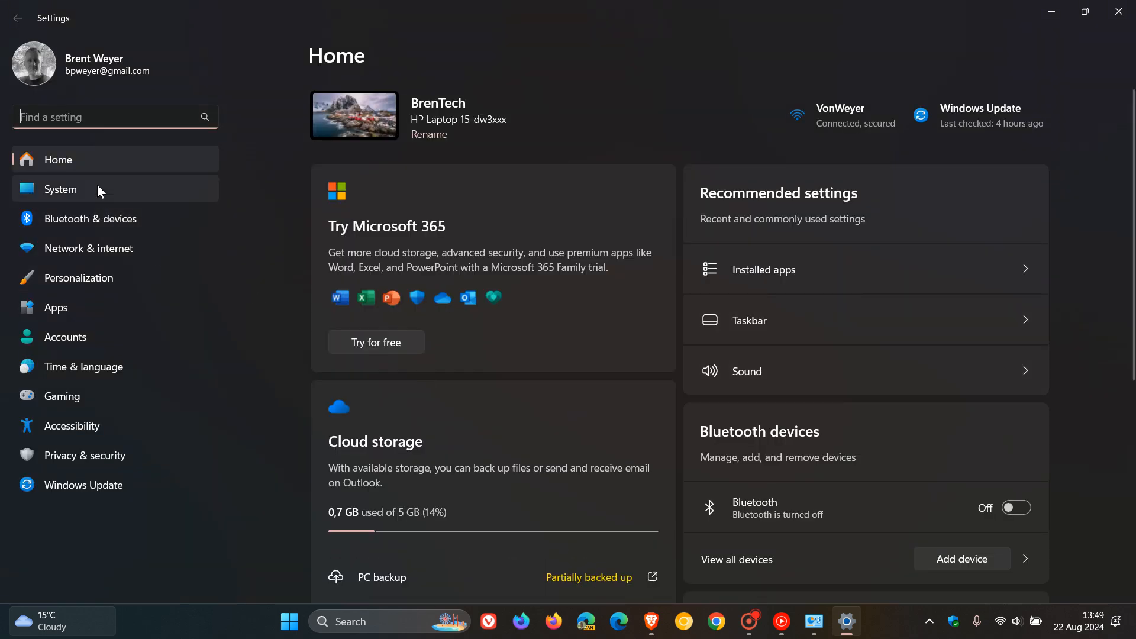
{"action": "left_click", "coordinate": [59, 189]}
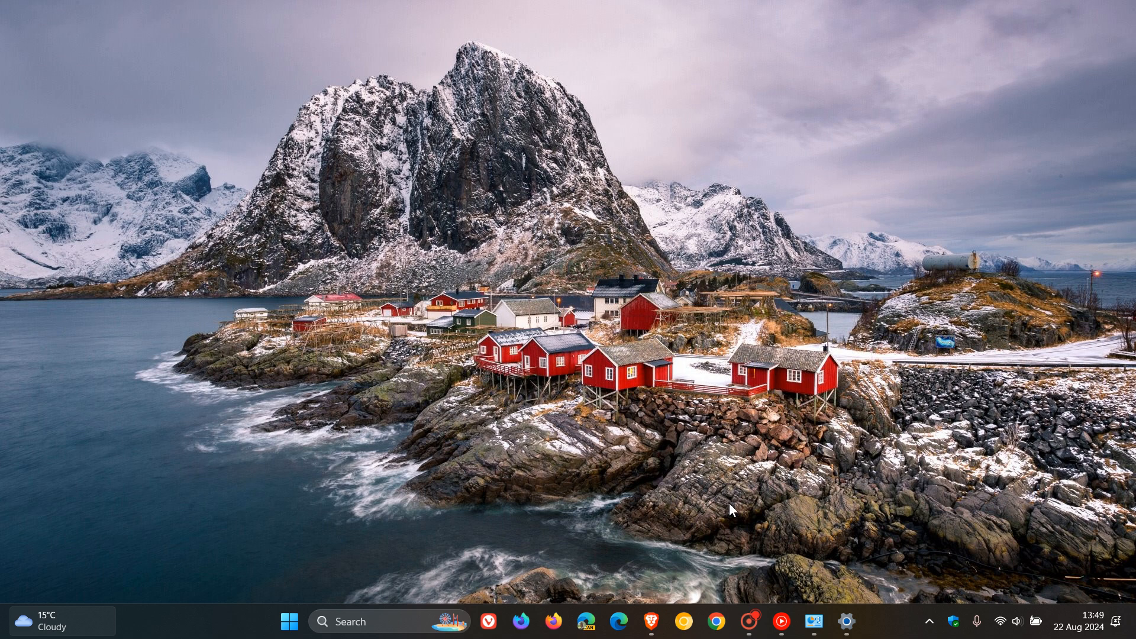
- Switch to the support article and expand its Control Panel section
{"action": "left_click", "coordinate": [647, 620]}
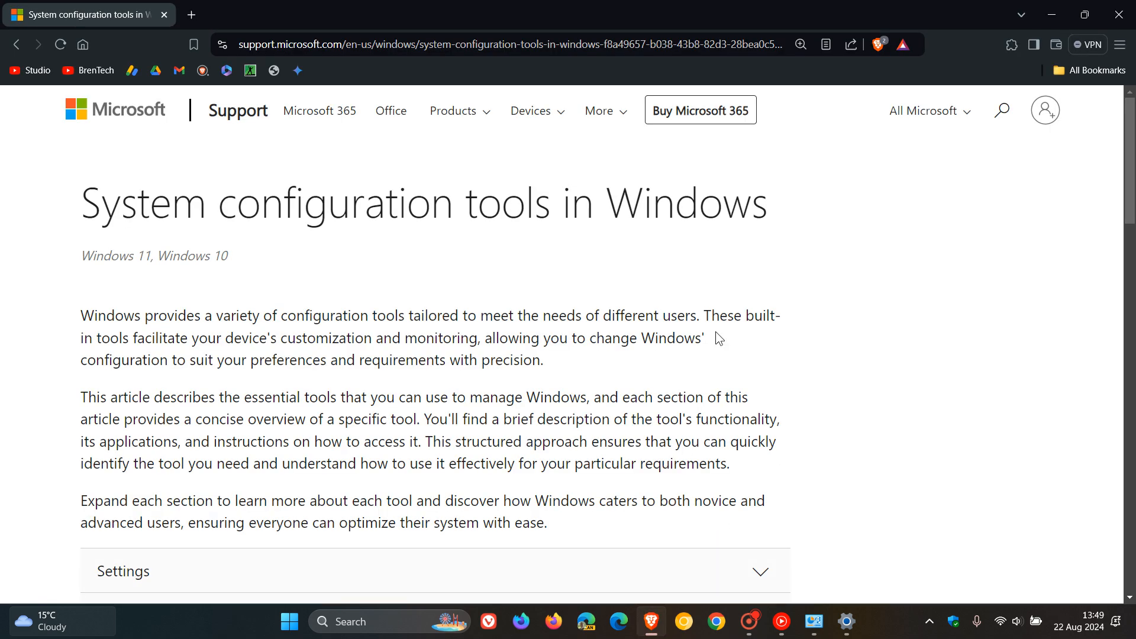
{"action": "mouse_move", "coordinate": [832, 267]}
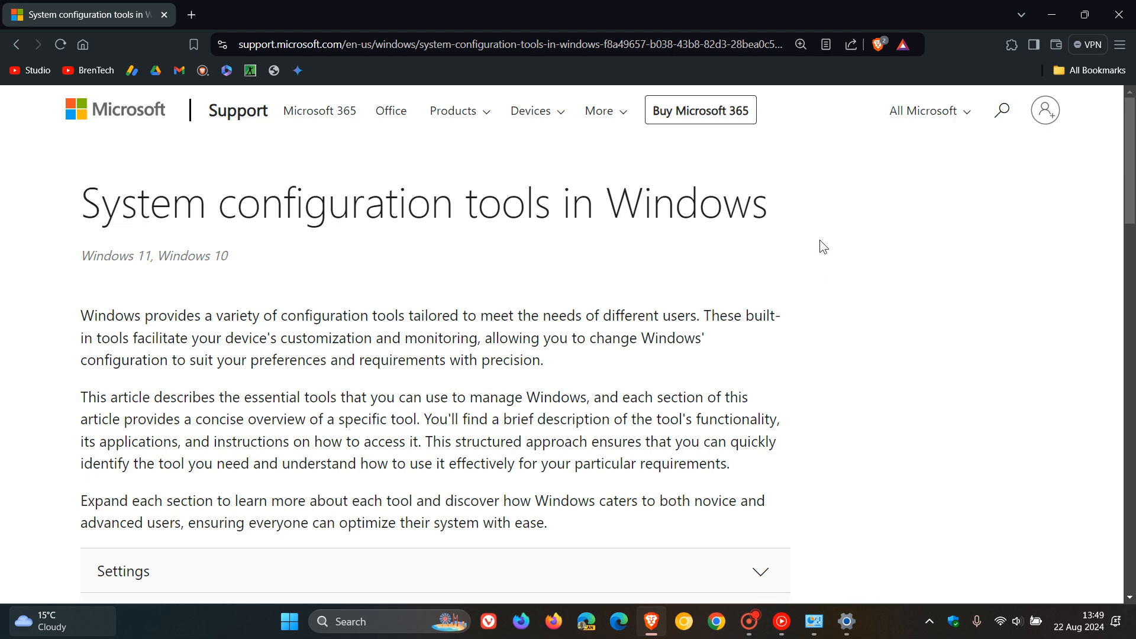
{"action": "mouse_move", "coordinate": [845, 244]}
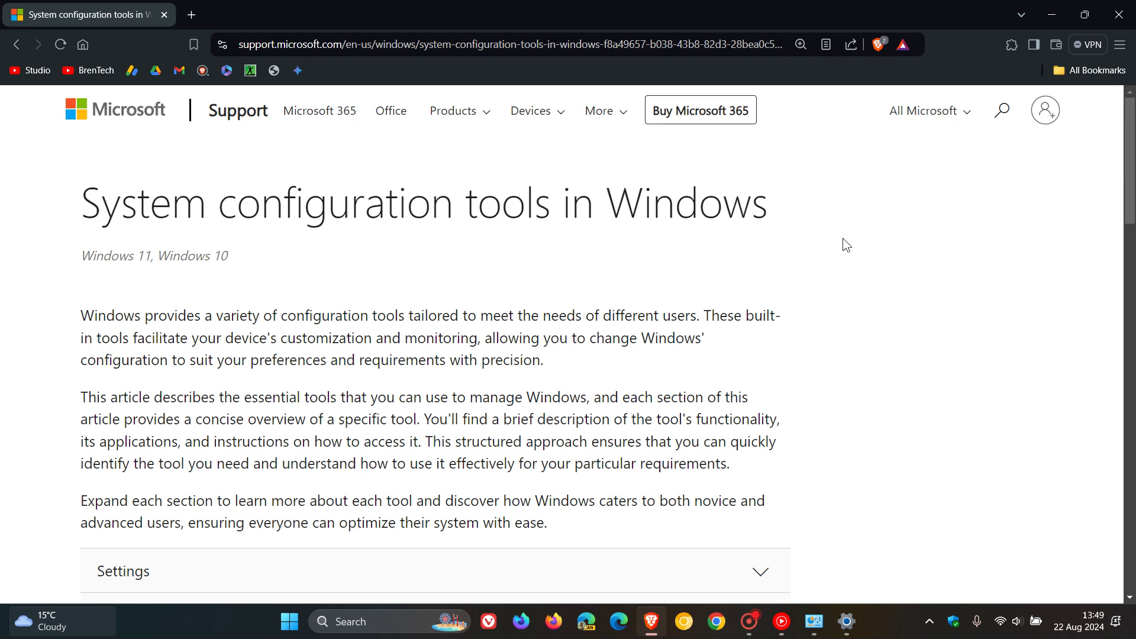
{"action": "scroll", "scroll_direction": "down", "scroll_amount": 3}
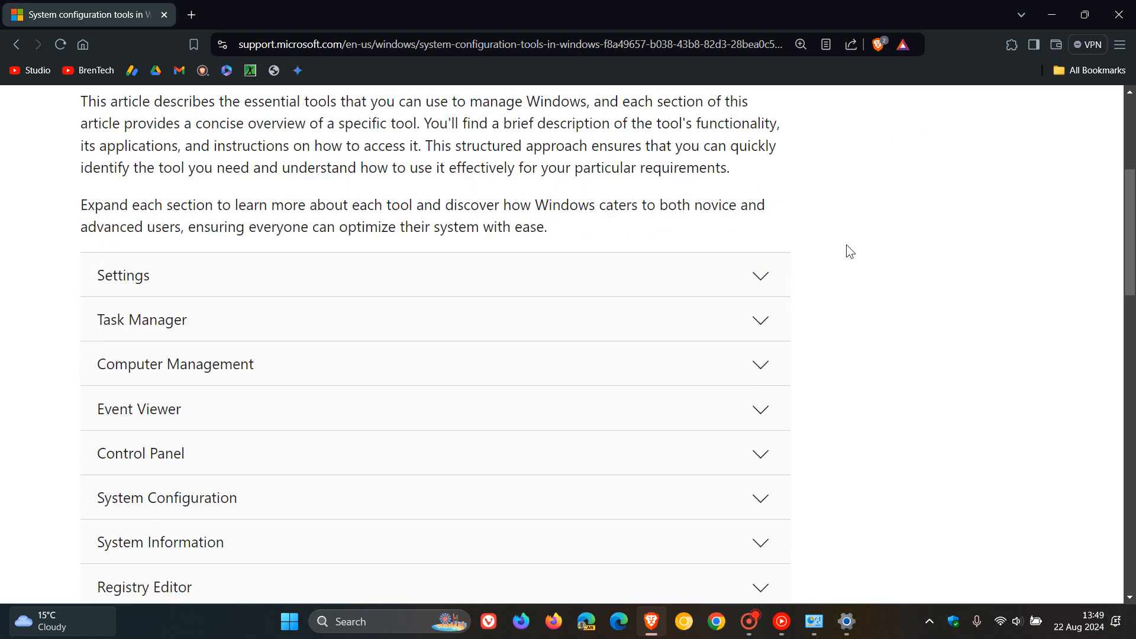
{"action": "left_click", "coordinate": [141, 453]}
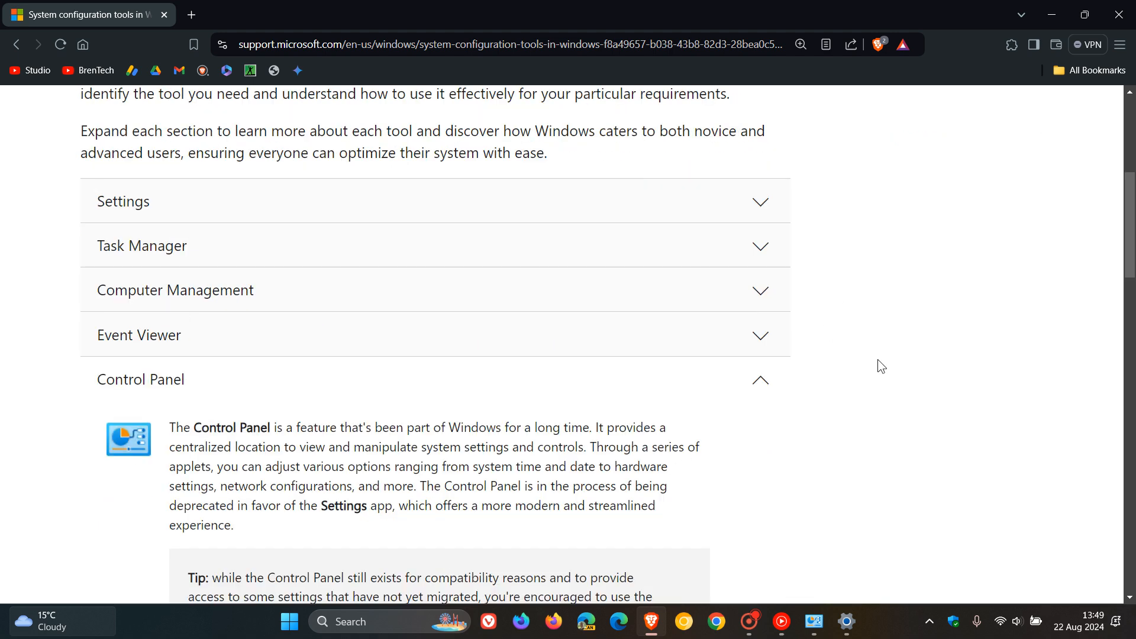
{"action": "scroll", "scroll_direction": "down", "scroll_amount": 3}
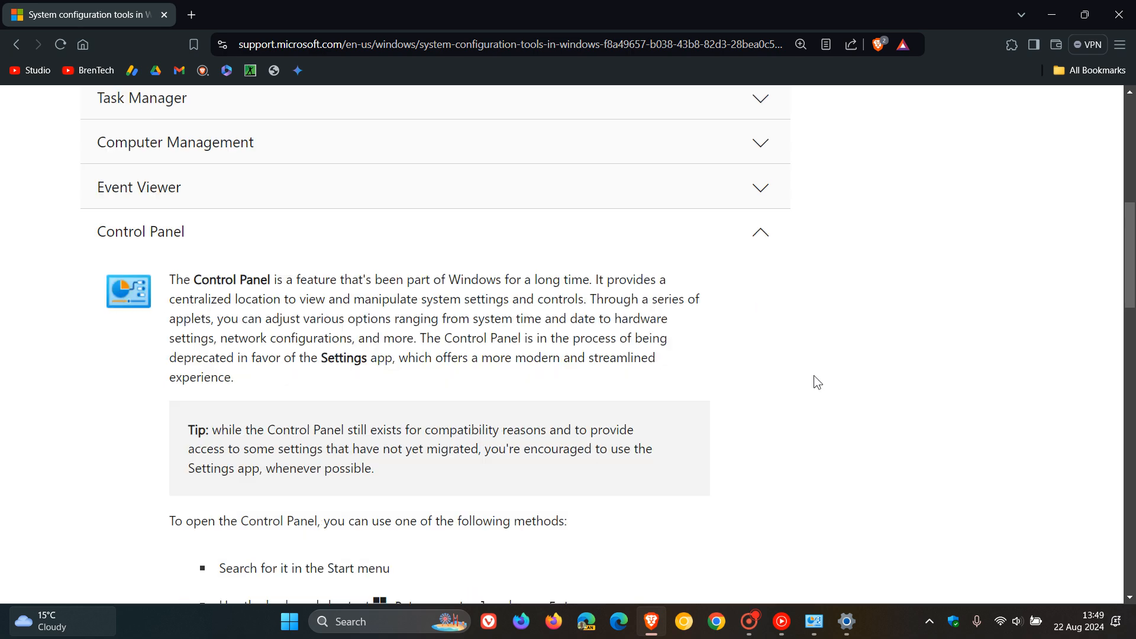
{"action": "scroll", "scroll_direction": "down", "scroll_amount": 3}
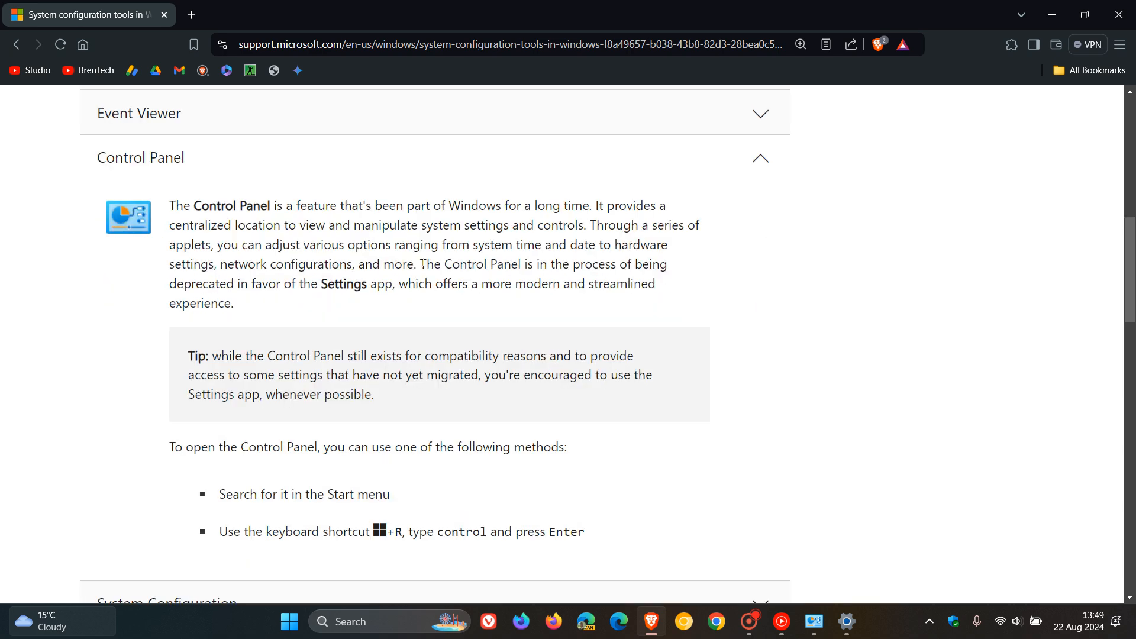
- Highlight the 'Control Panel is in the process of being deprecated' sentence
{"action": "left_click_drag", "start_coordinate": [420, 264], "coordinate": [660, 264]}
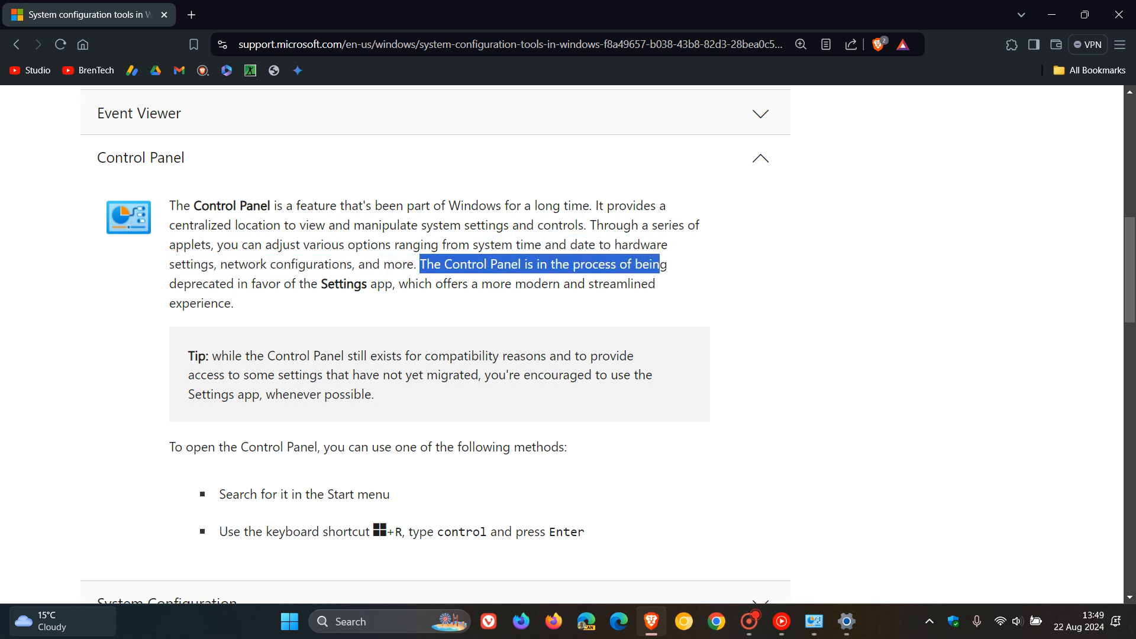
{"action": "left_click_drag", "start_coordinate": [665, 264], "coordinate": [654, 283]}
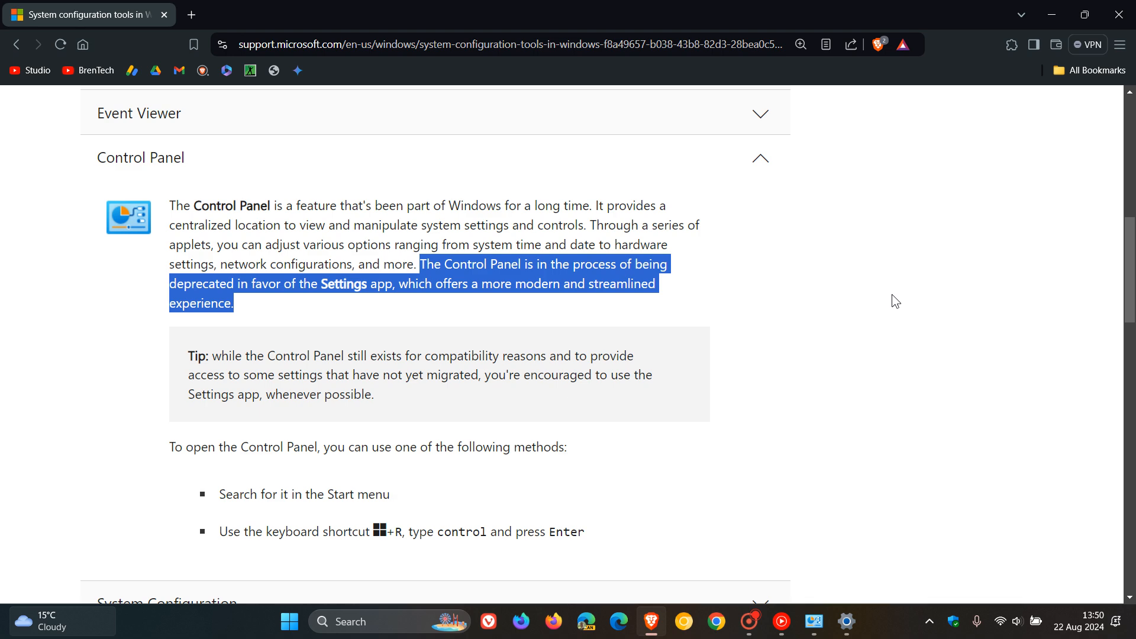
{"action": "mouse_move", "coordinate": [1051, 15]}
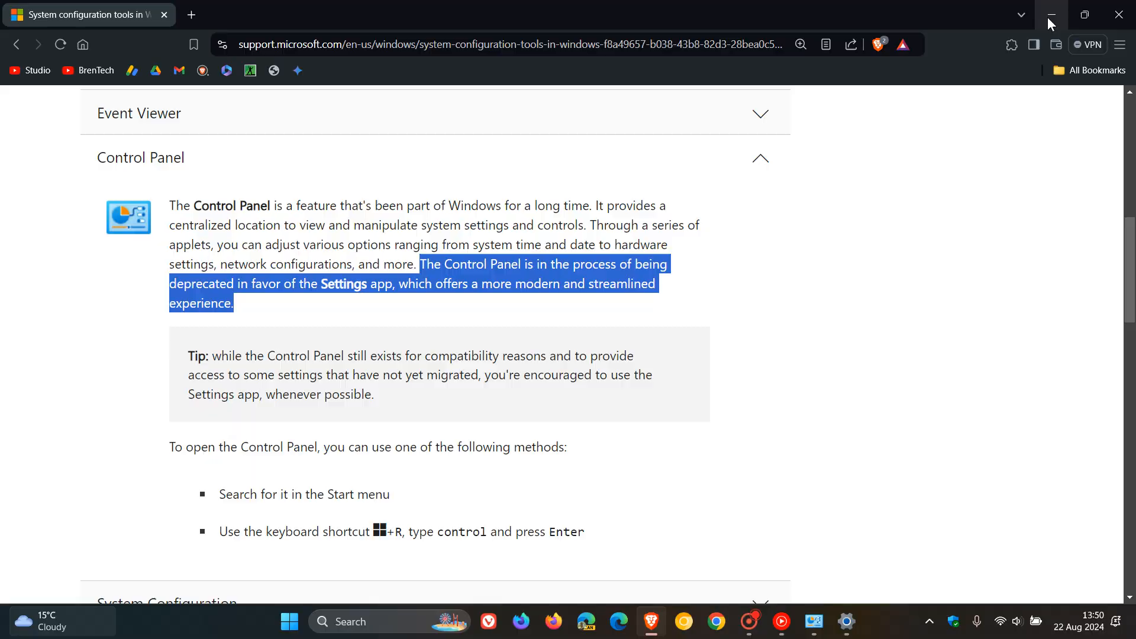
- Restore Control Panel's item list, switch to Settings System, then minimise to the desktop
{"action": "left_click", "coordinate": [1055, 15]}
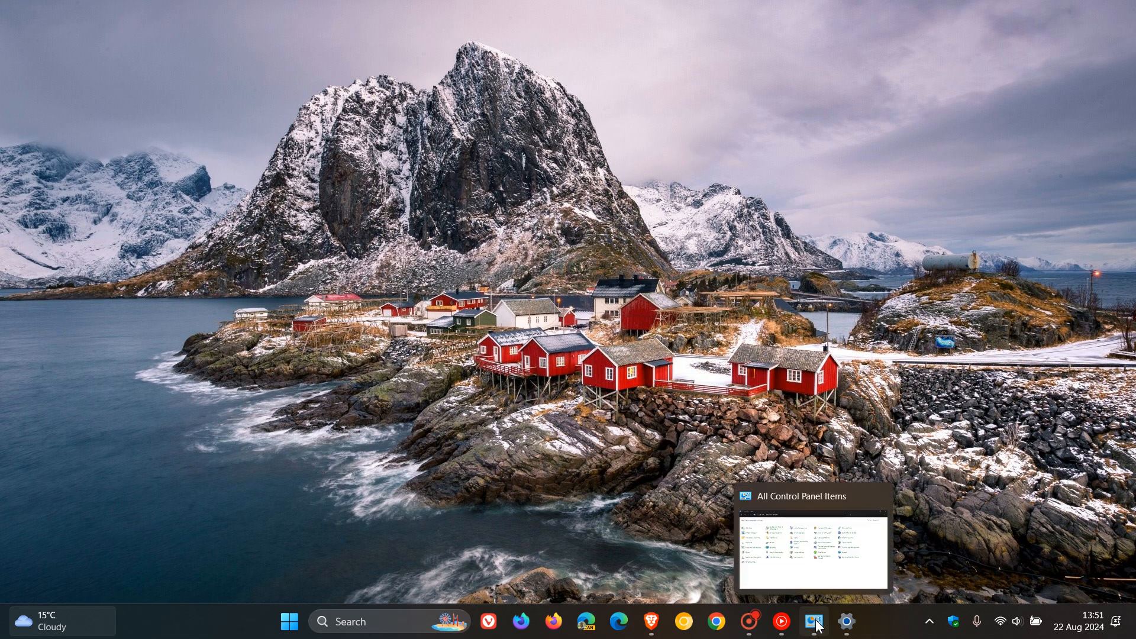
{"action": "left_click", "coordinate": [814, 621]}
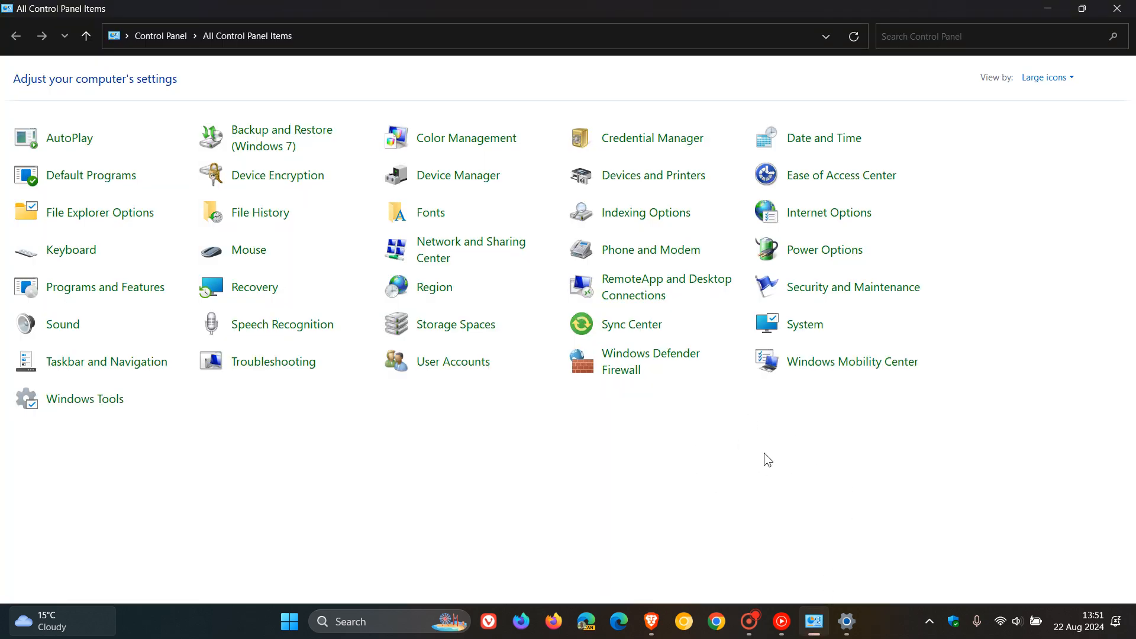
{"action": "mouse_move", "coordinate": [830, 463]}
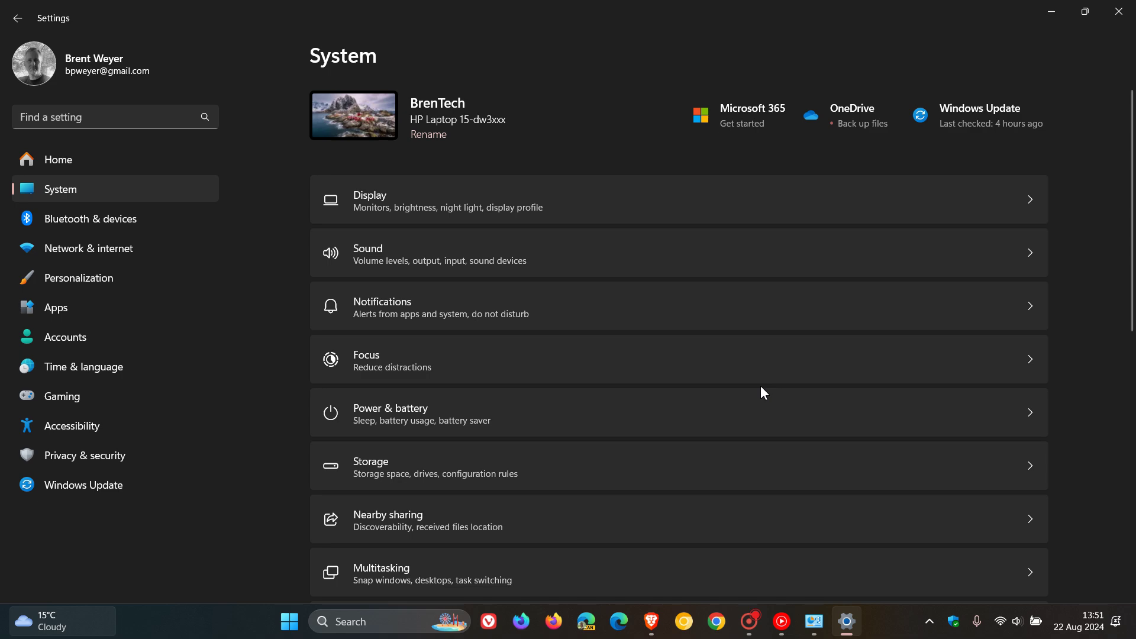
{"action": "left_click", "coordinate": [814, 621]}
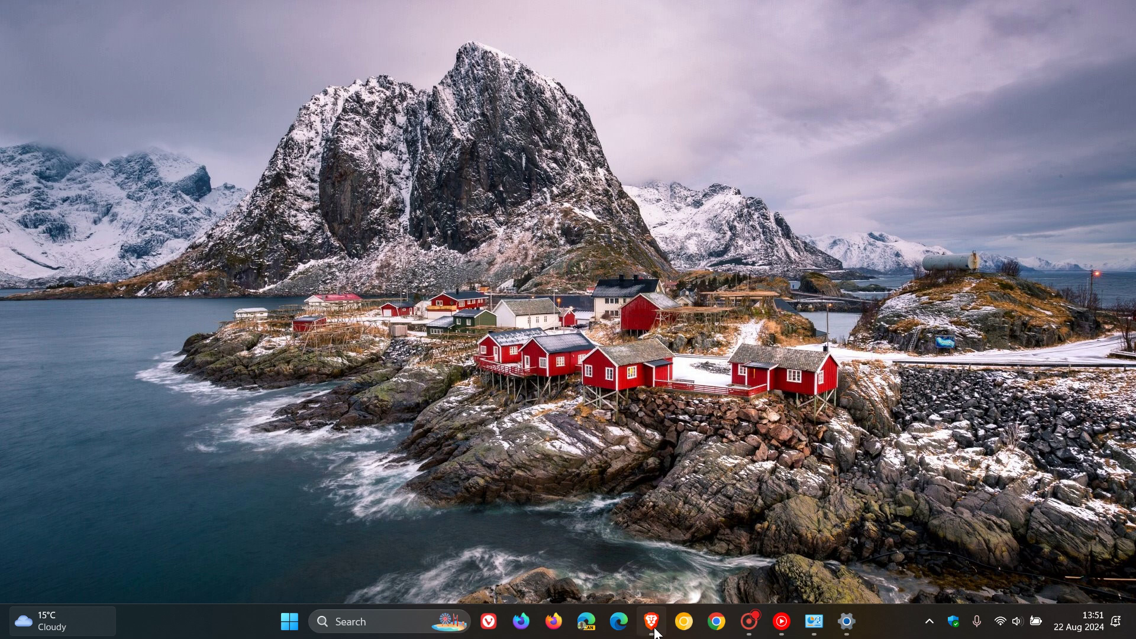
{"action": "left_click", "coordinate": [653, 620]}
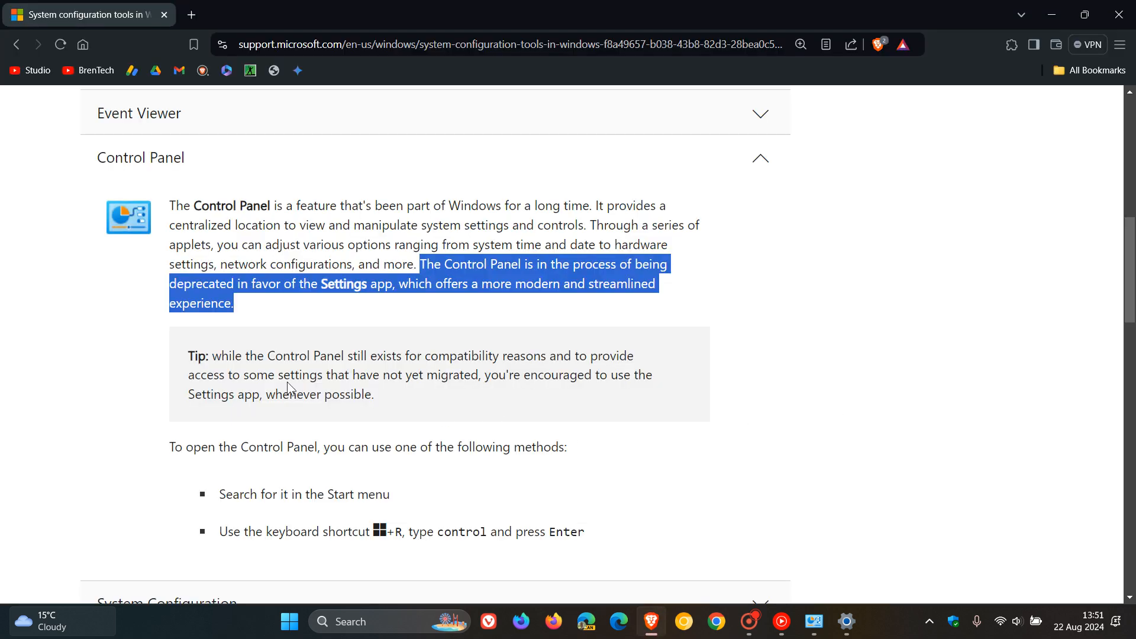
{"action": "mouse_move", "coordinate": [721, 351]}
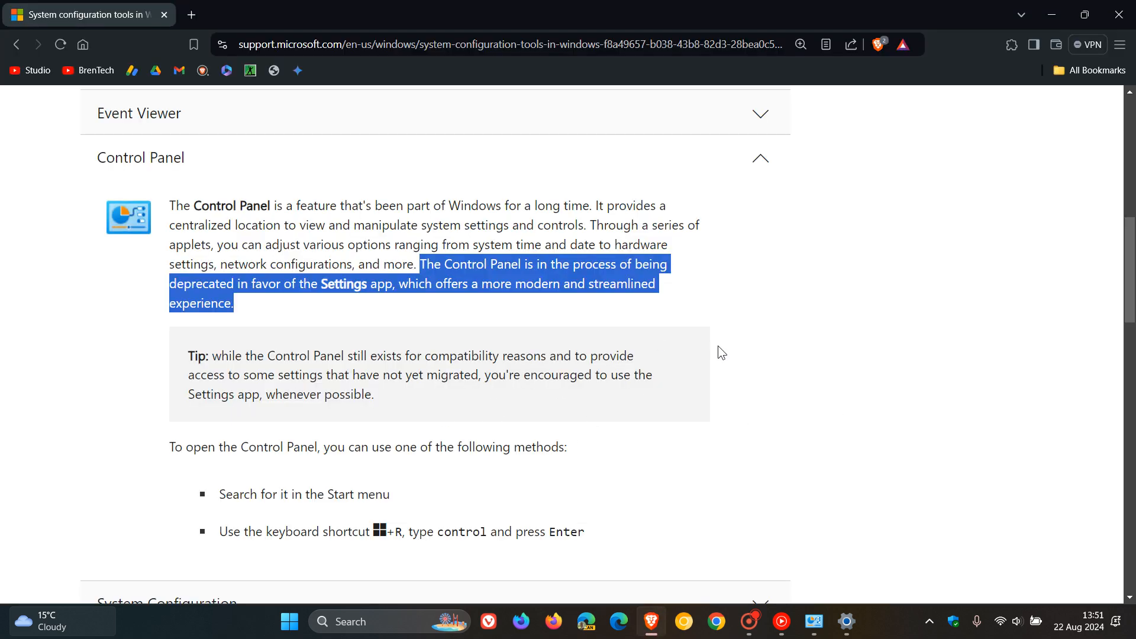
{"action": "mouse_move", "coordinate": [676, 371]}
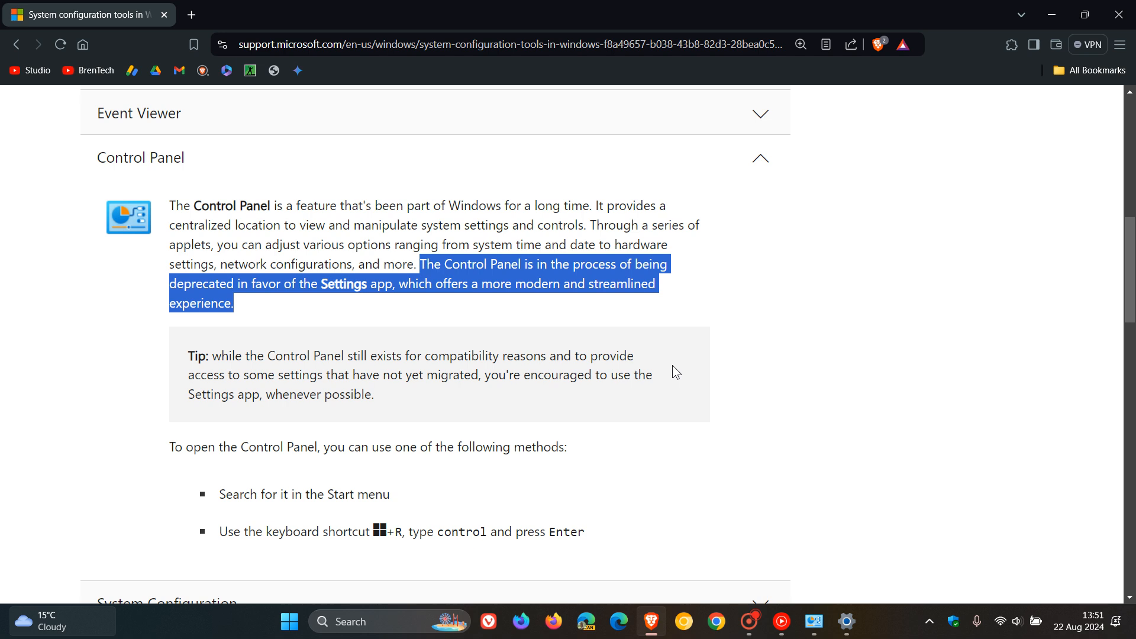
{"action": "mouse_move", "coordinate": [664, 392]}
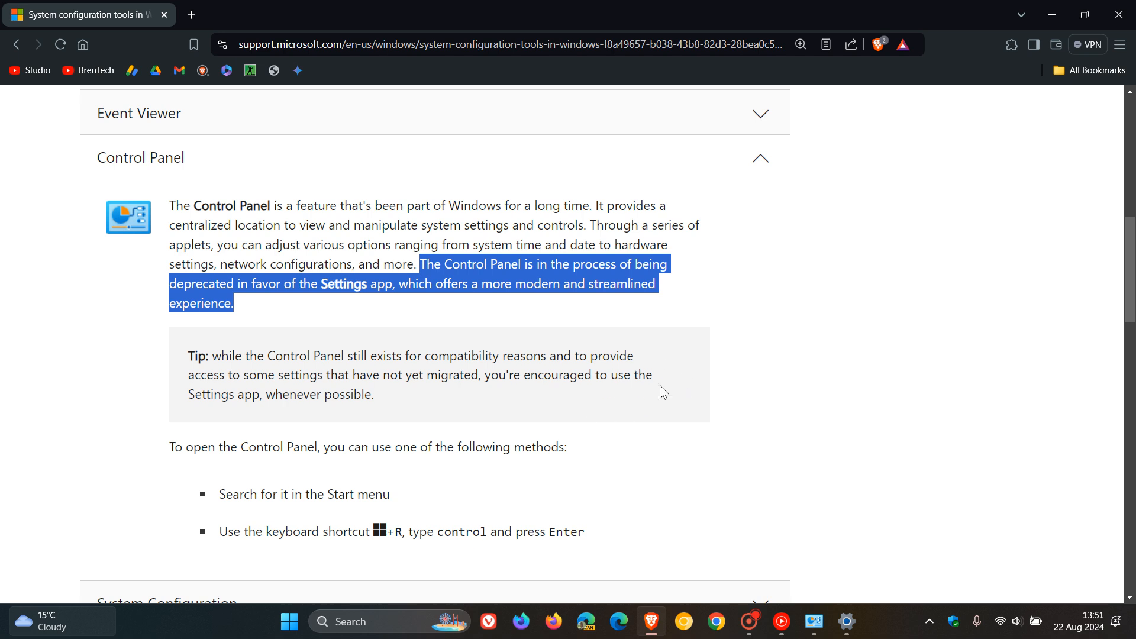
{"action": "mouse_move", "coordinate": [662, 365]}
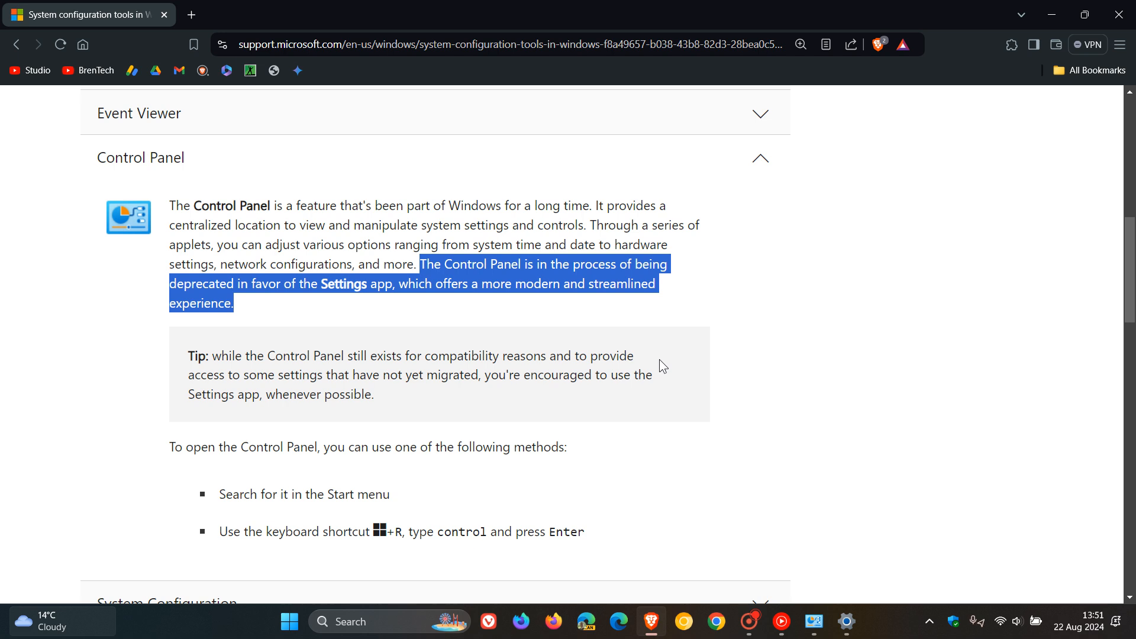
{"action": "mouse_move", "coordinate": [995, 67]}
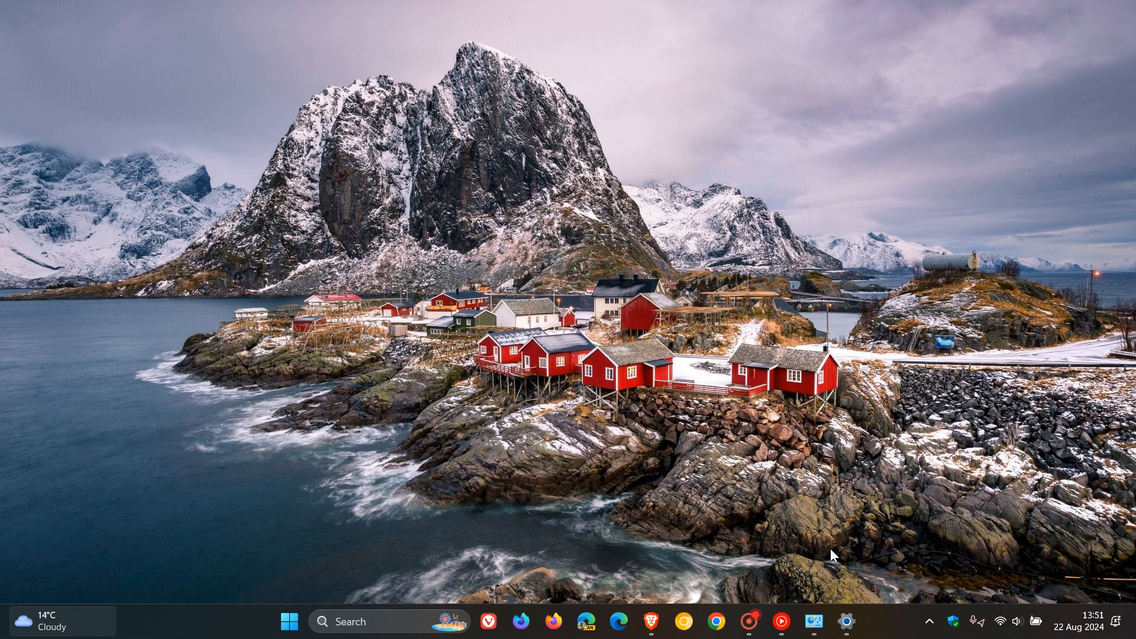
- Restore Settings' System page, briefly showing Control Panel's item list in between
{"action": "left_click", "coordinate": [846, 622]}
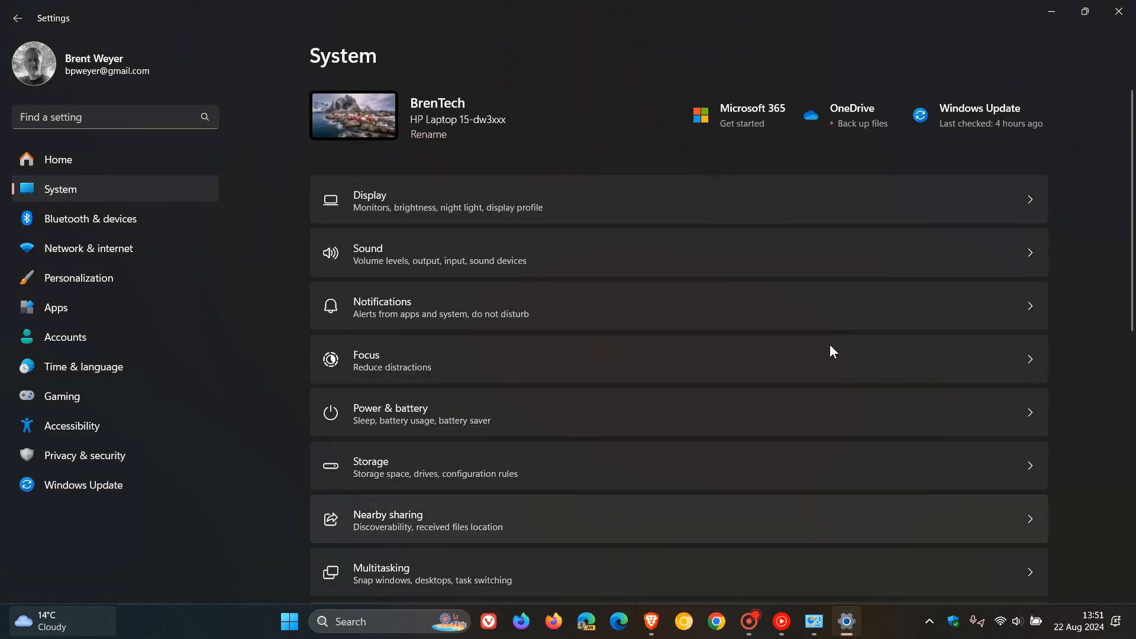
{"action": "mouse_move", "coordinate": [808, 418]}
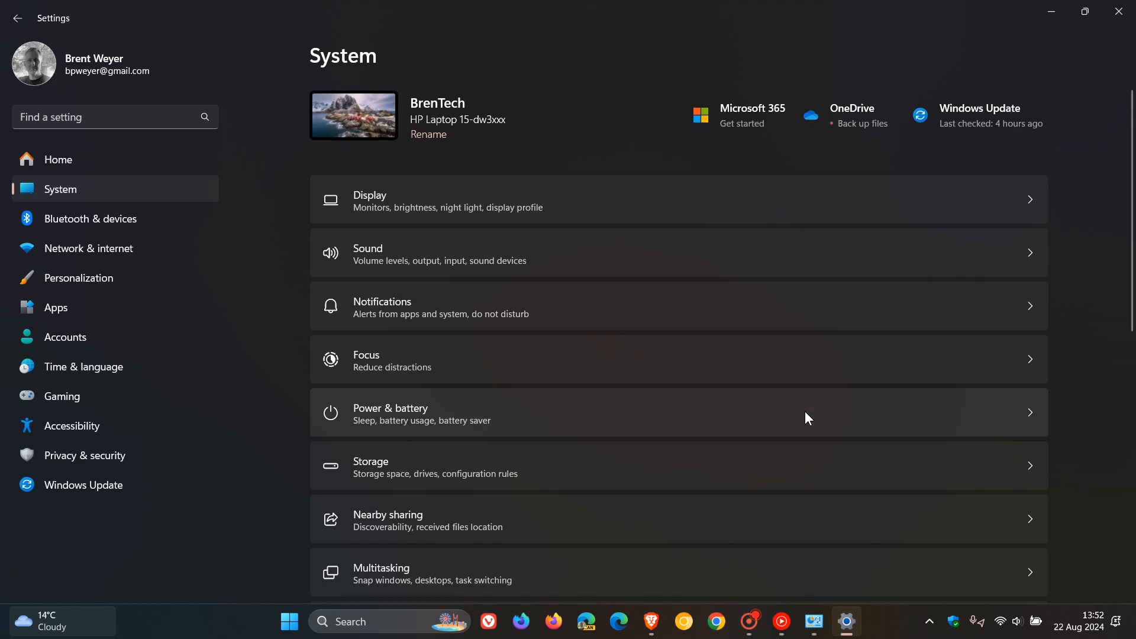
{"action": "mouse_move", "coordinate": [1051, 12]}
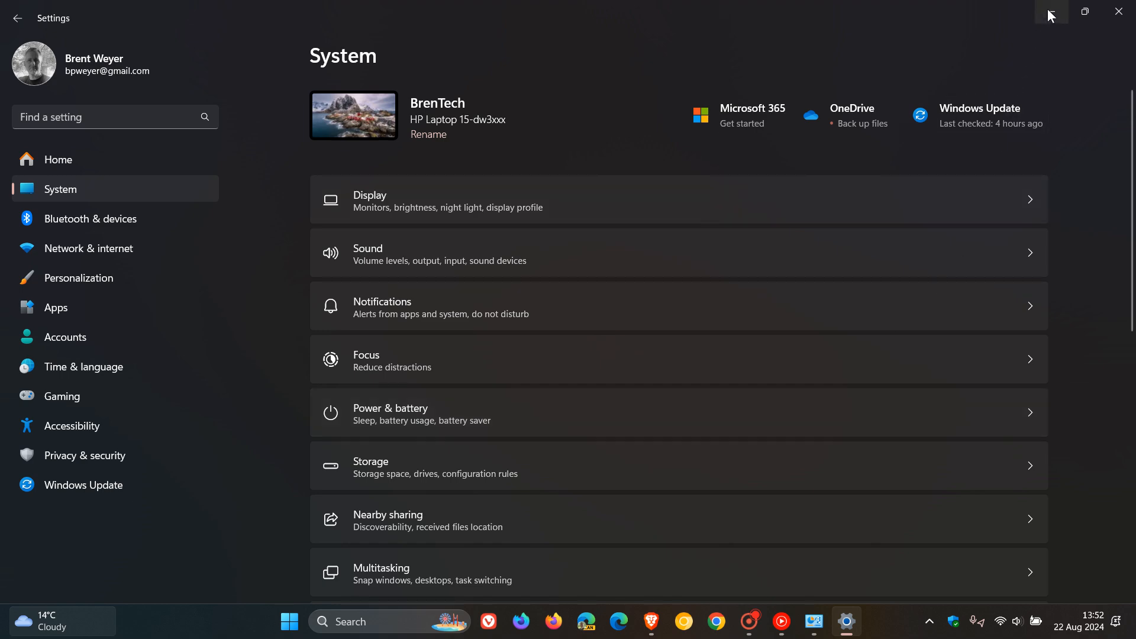
{"action": "mouse_move", "coordinate": [1051, 13]}
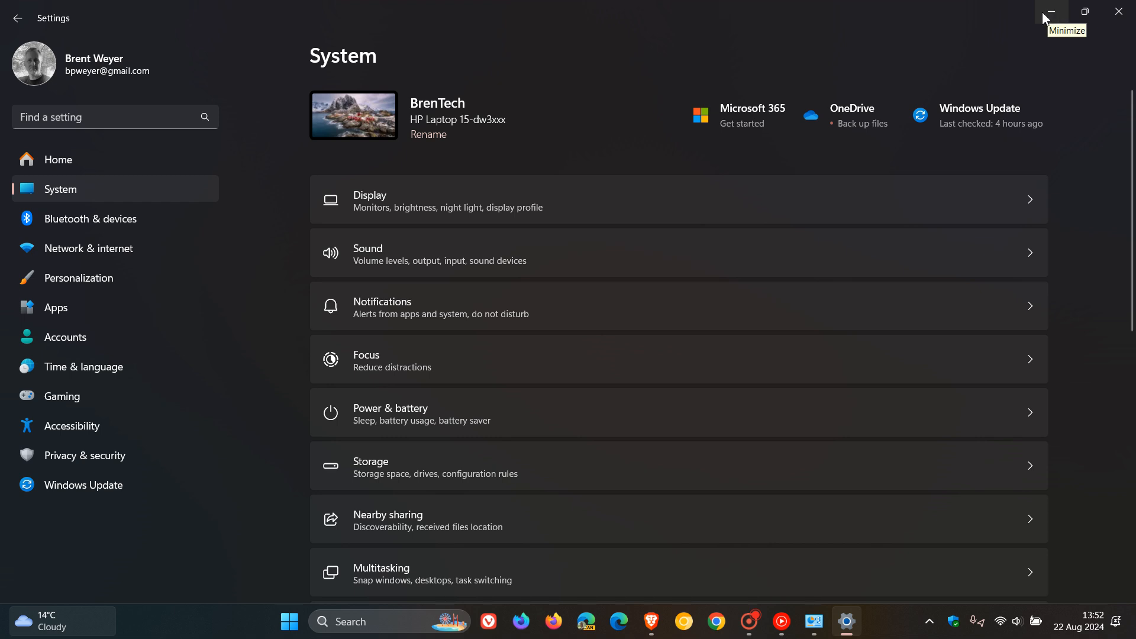
{"action": "mouse_move", "coordinate": [772, 616]}
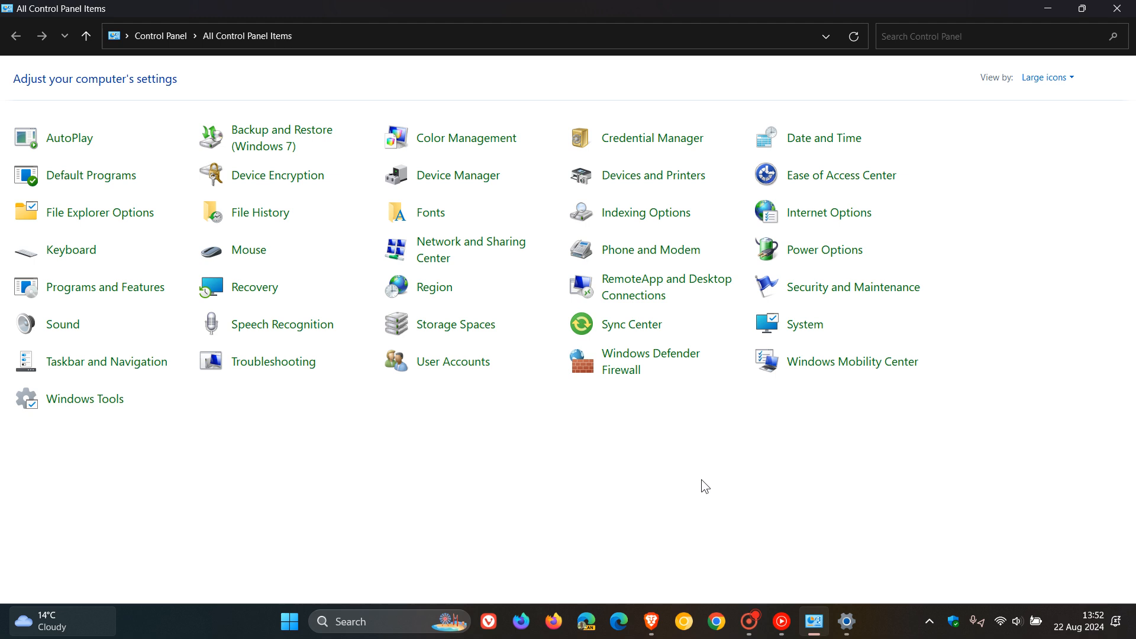
{"action": "mouse_move", "coordinate": [1050, 10]}
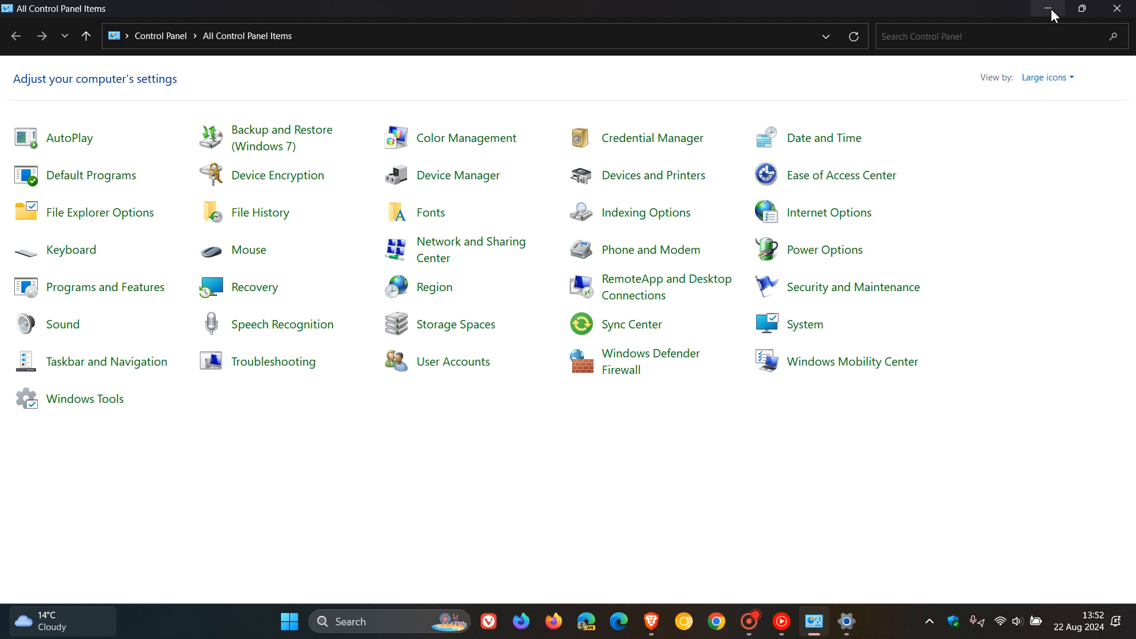
{"action": "left_click", "coordinate": [847, 621]}
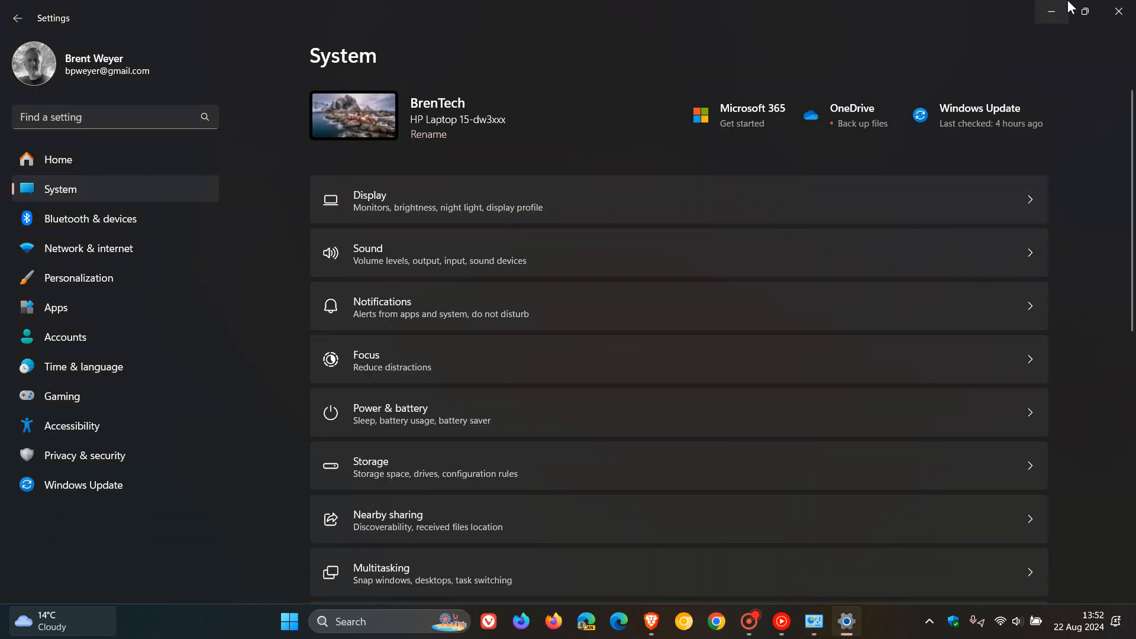